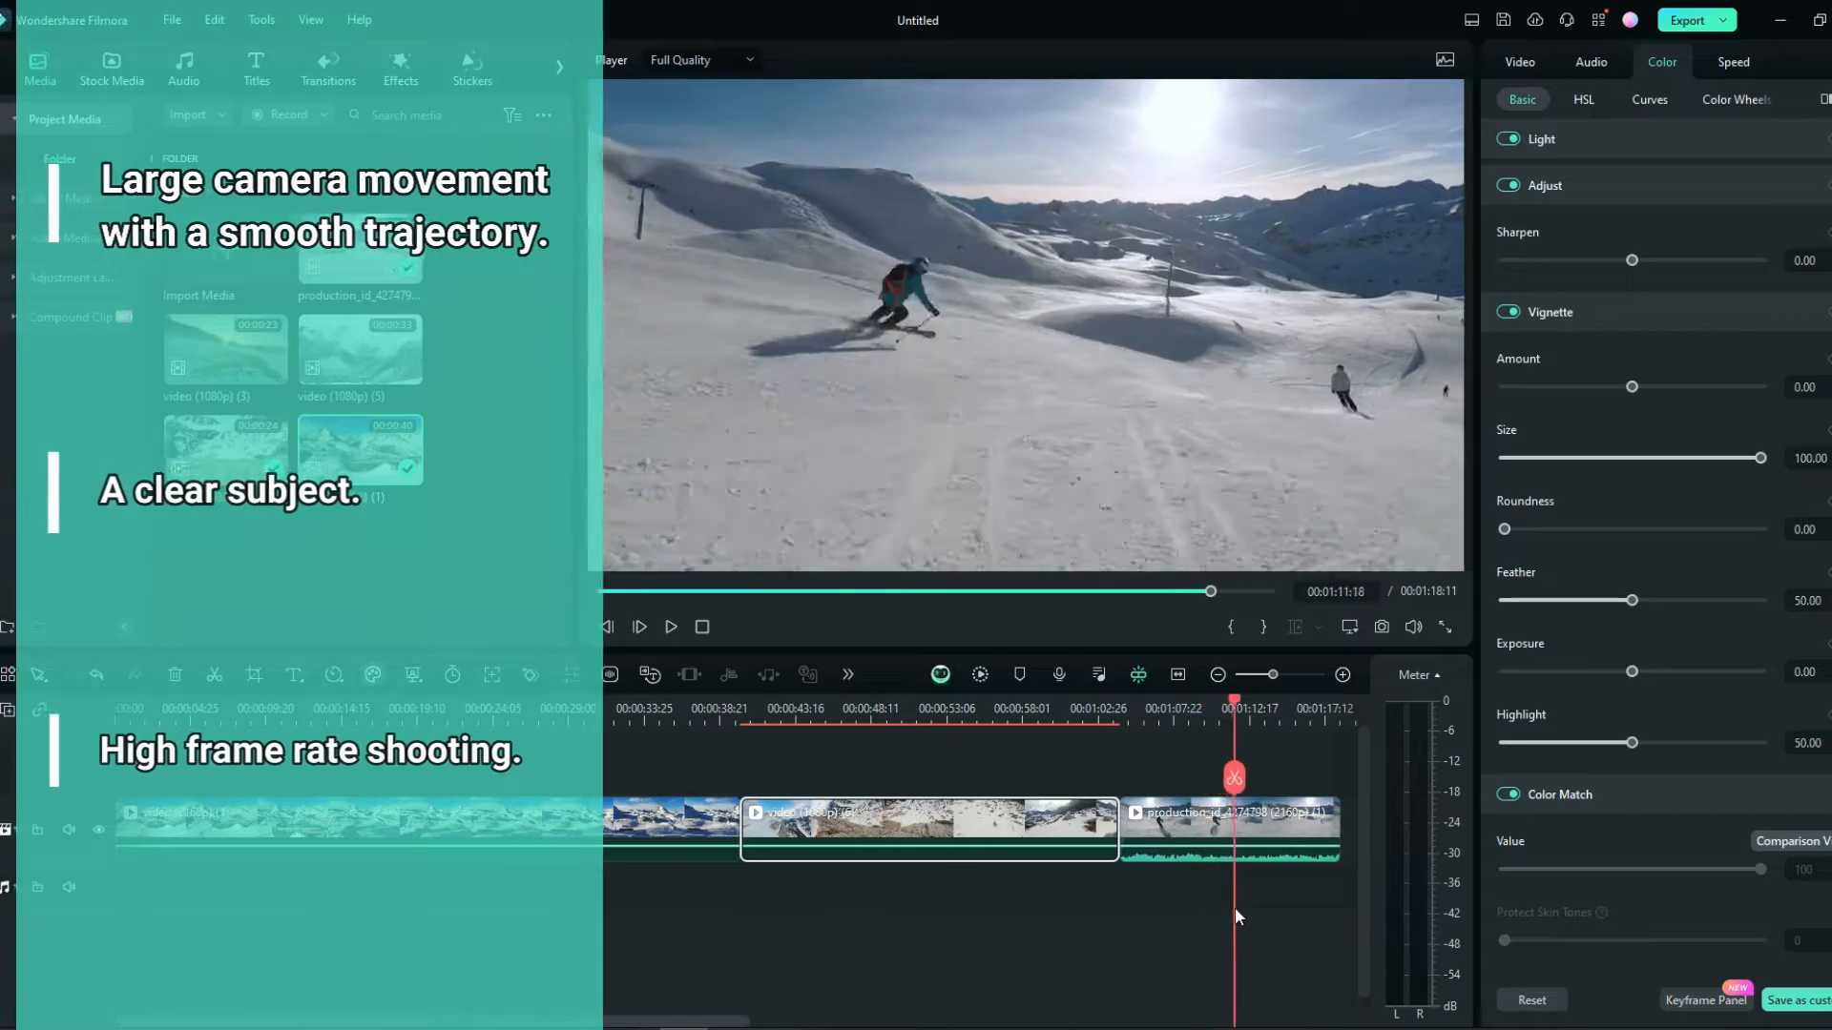
Step: Apply the Bullet Time speed ramp to the clip, then customize its curve for a mid-clip slow dip
left_click(1732, 61)
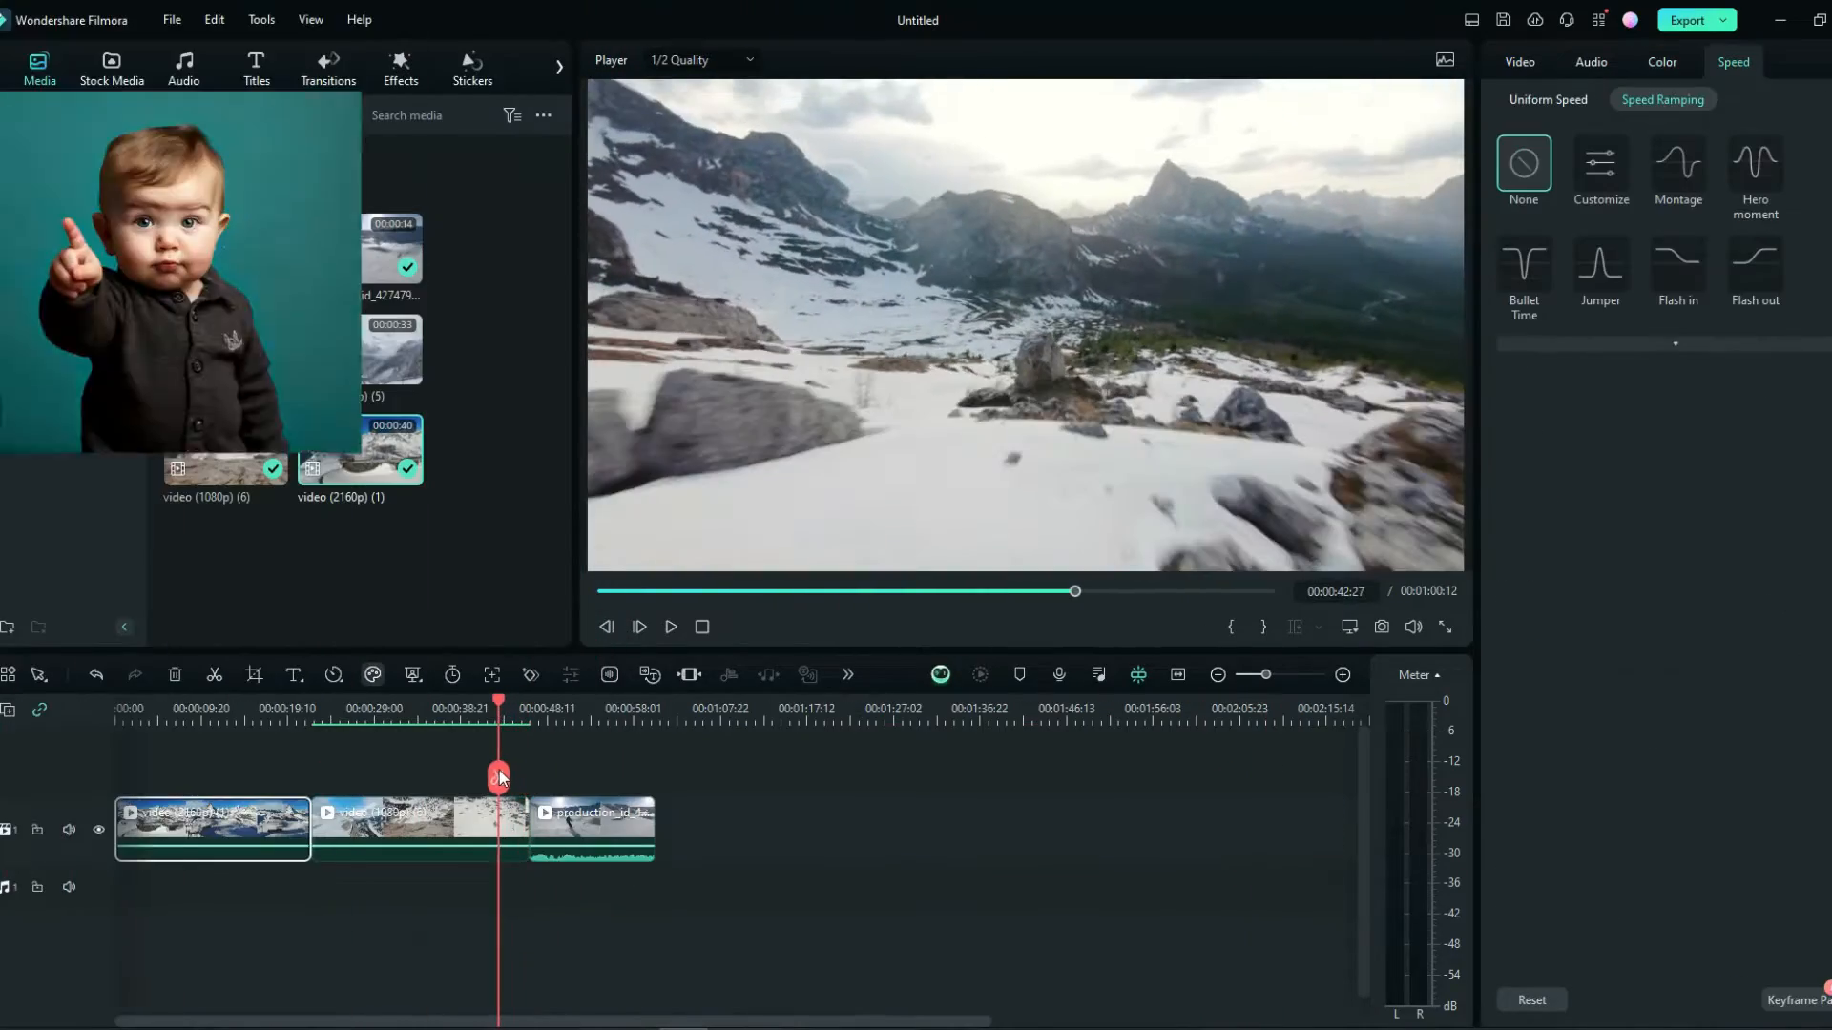
left_click(1523, 269)
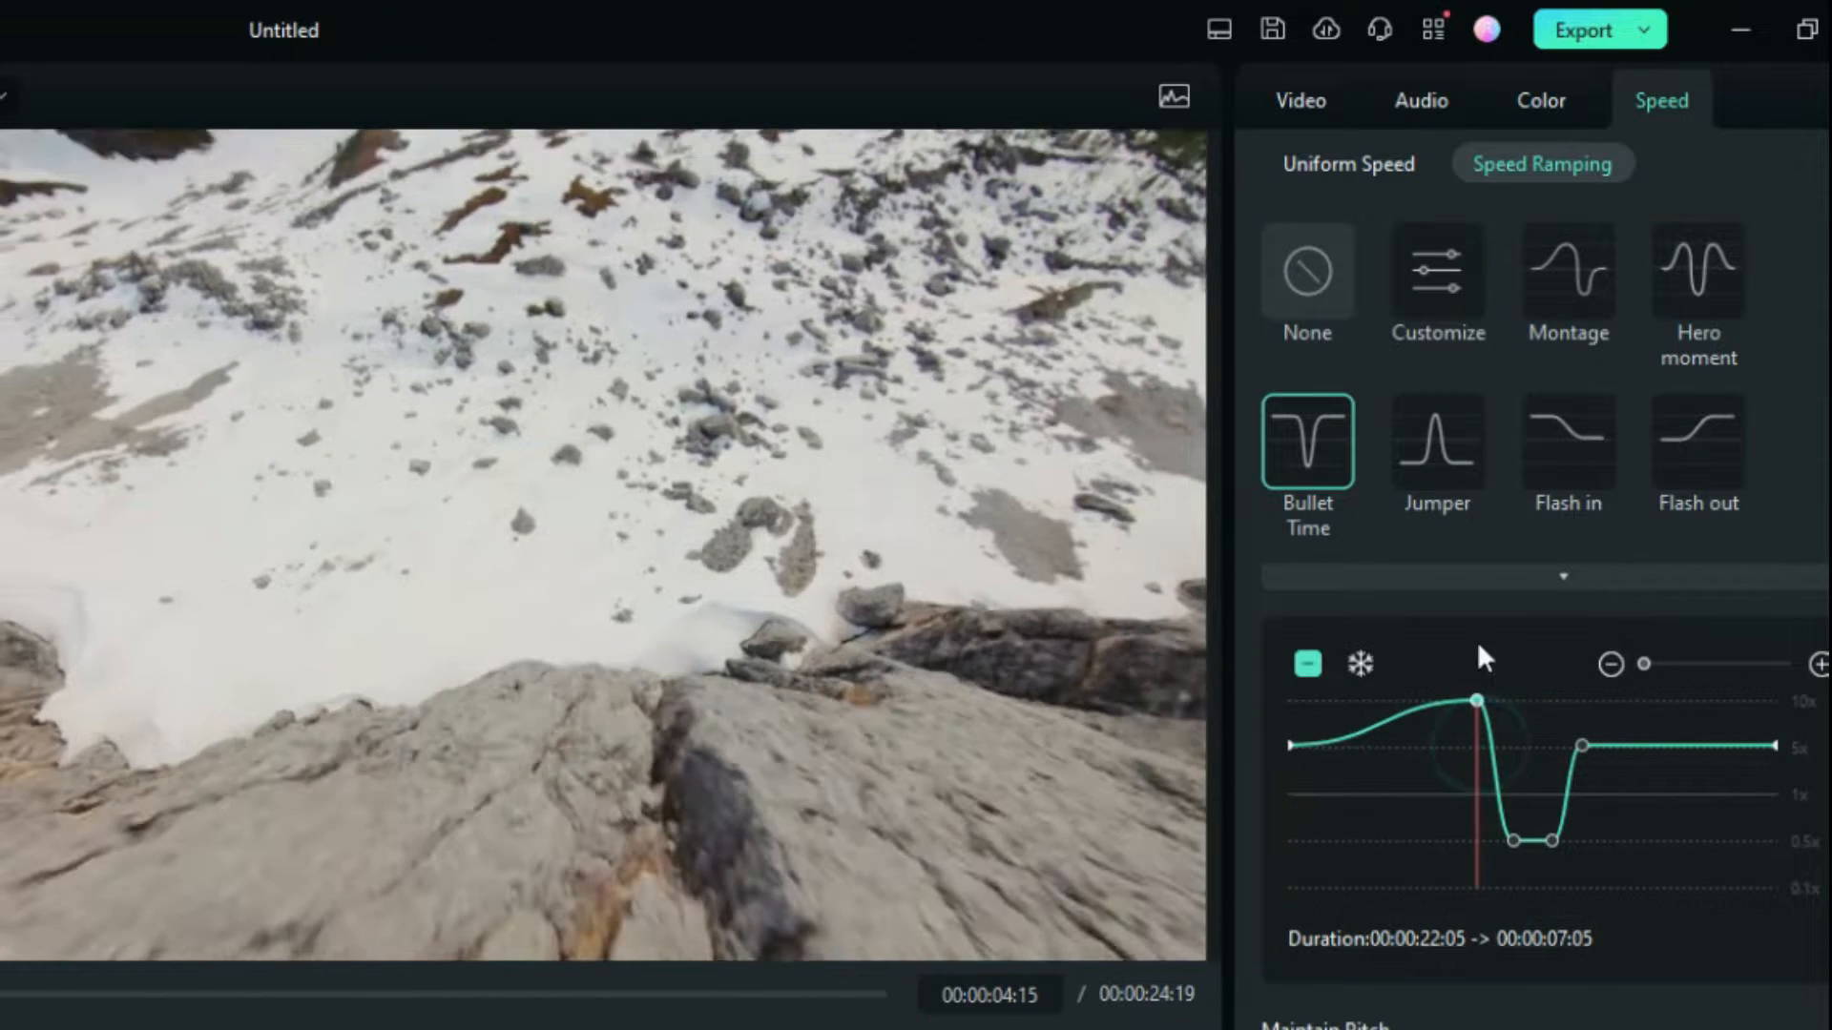
left_click(1437, 271)
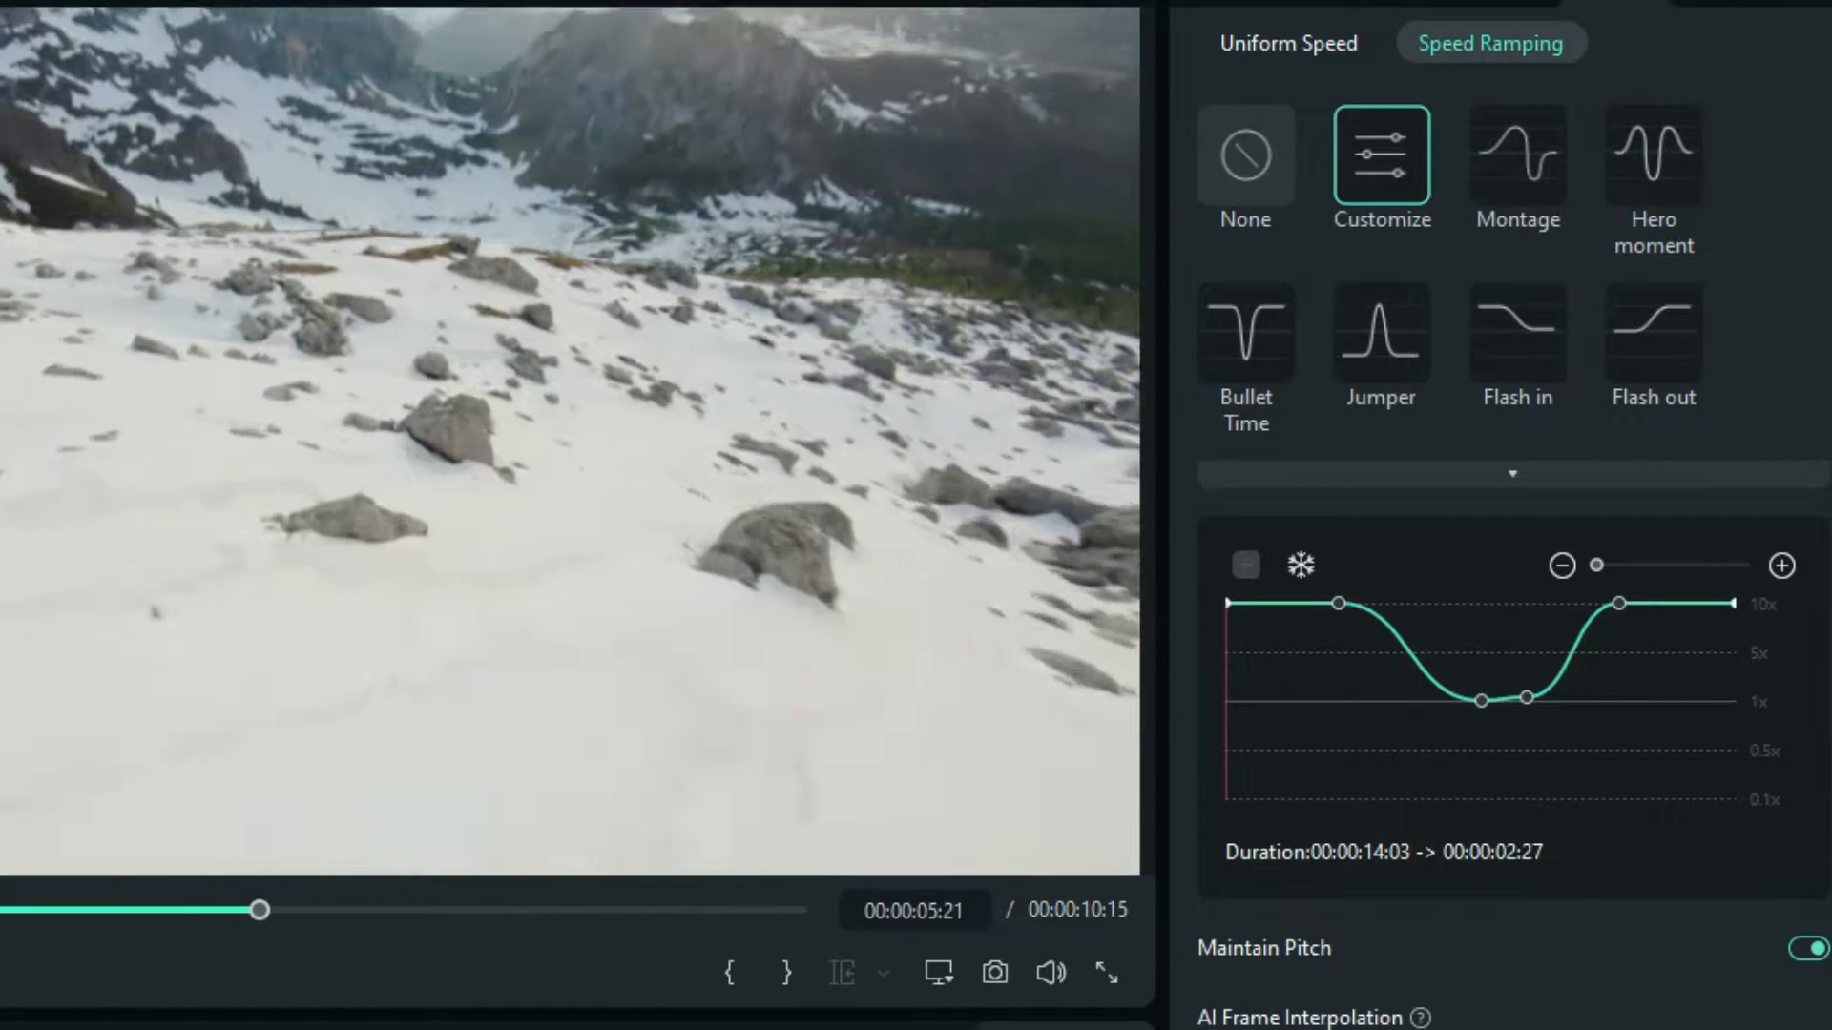
Step: Reshape the last skiing clip's speed curve, cutting it from 10:10 to about 4:24
left_click_drag(260, 911, 546, 911)
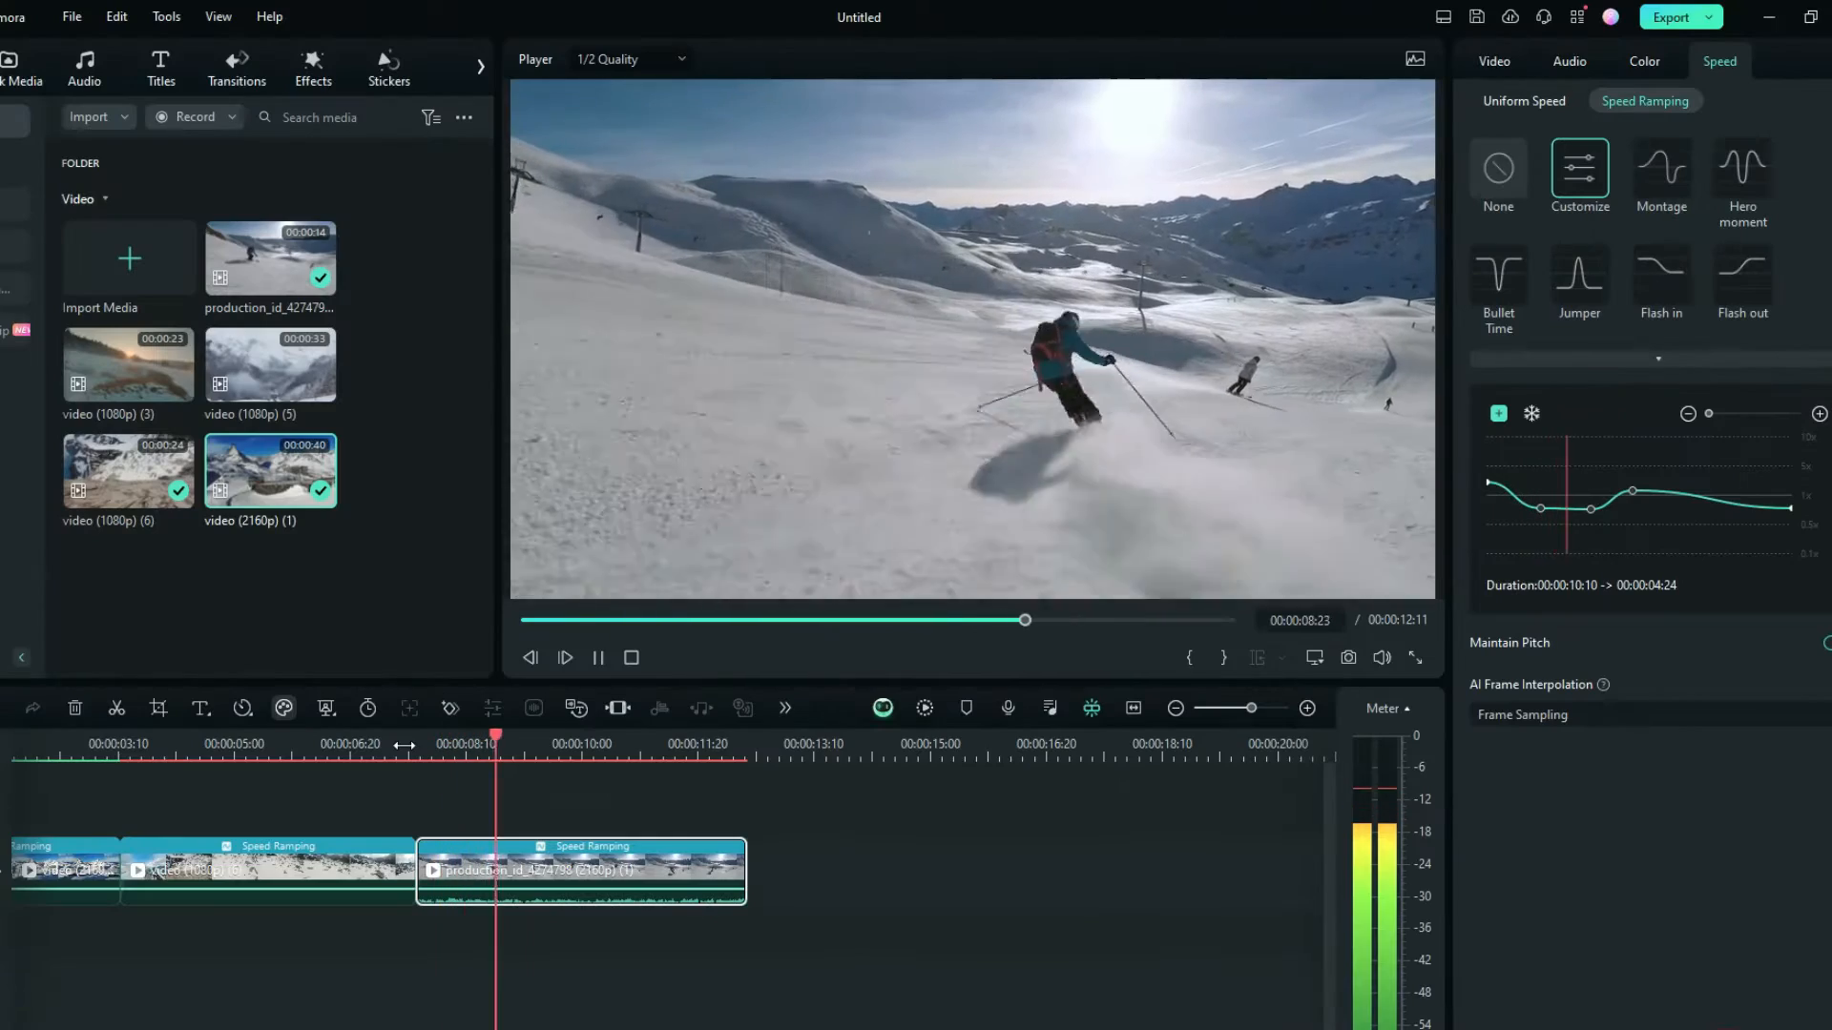
Step: Drag Adjustment Layer presets from the Media library onto track 2 over the clip joins
left_click(168, 70)
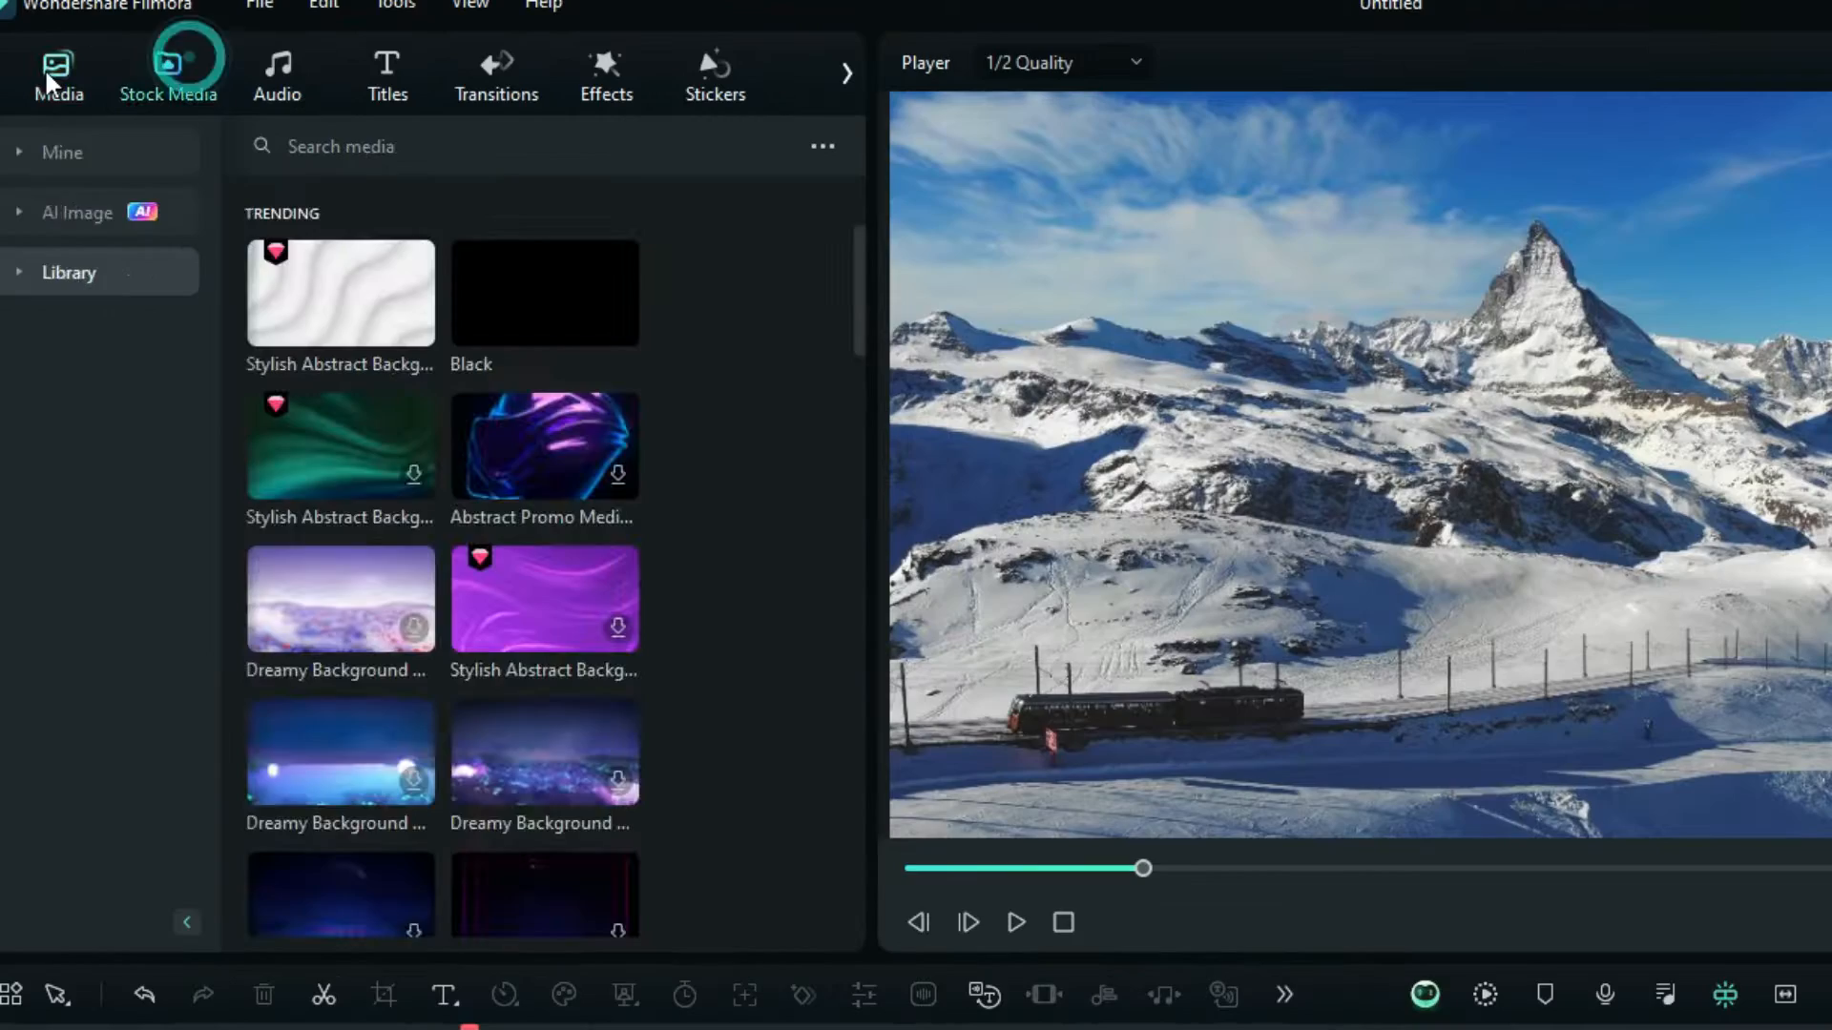
left_click(58, 70)
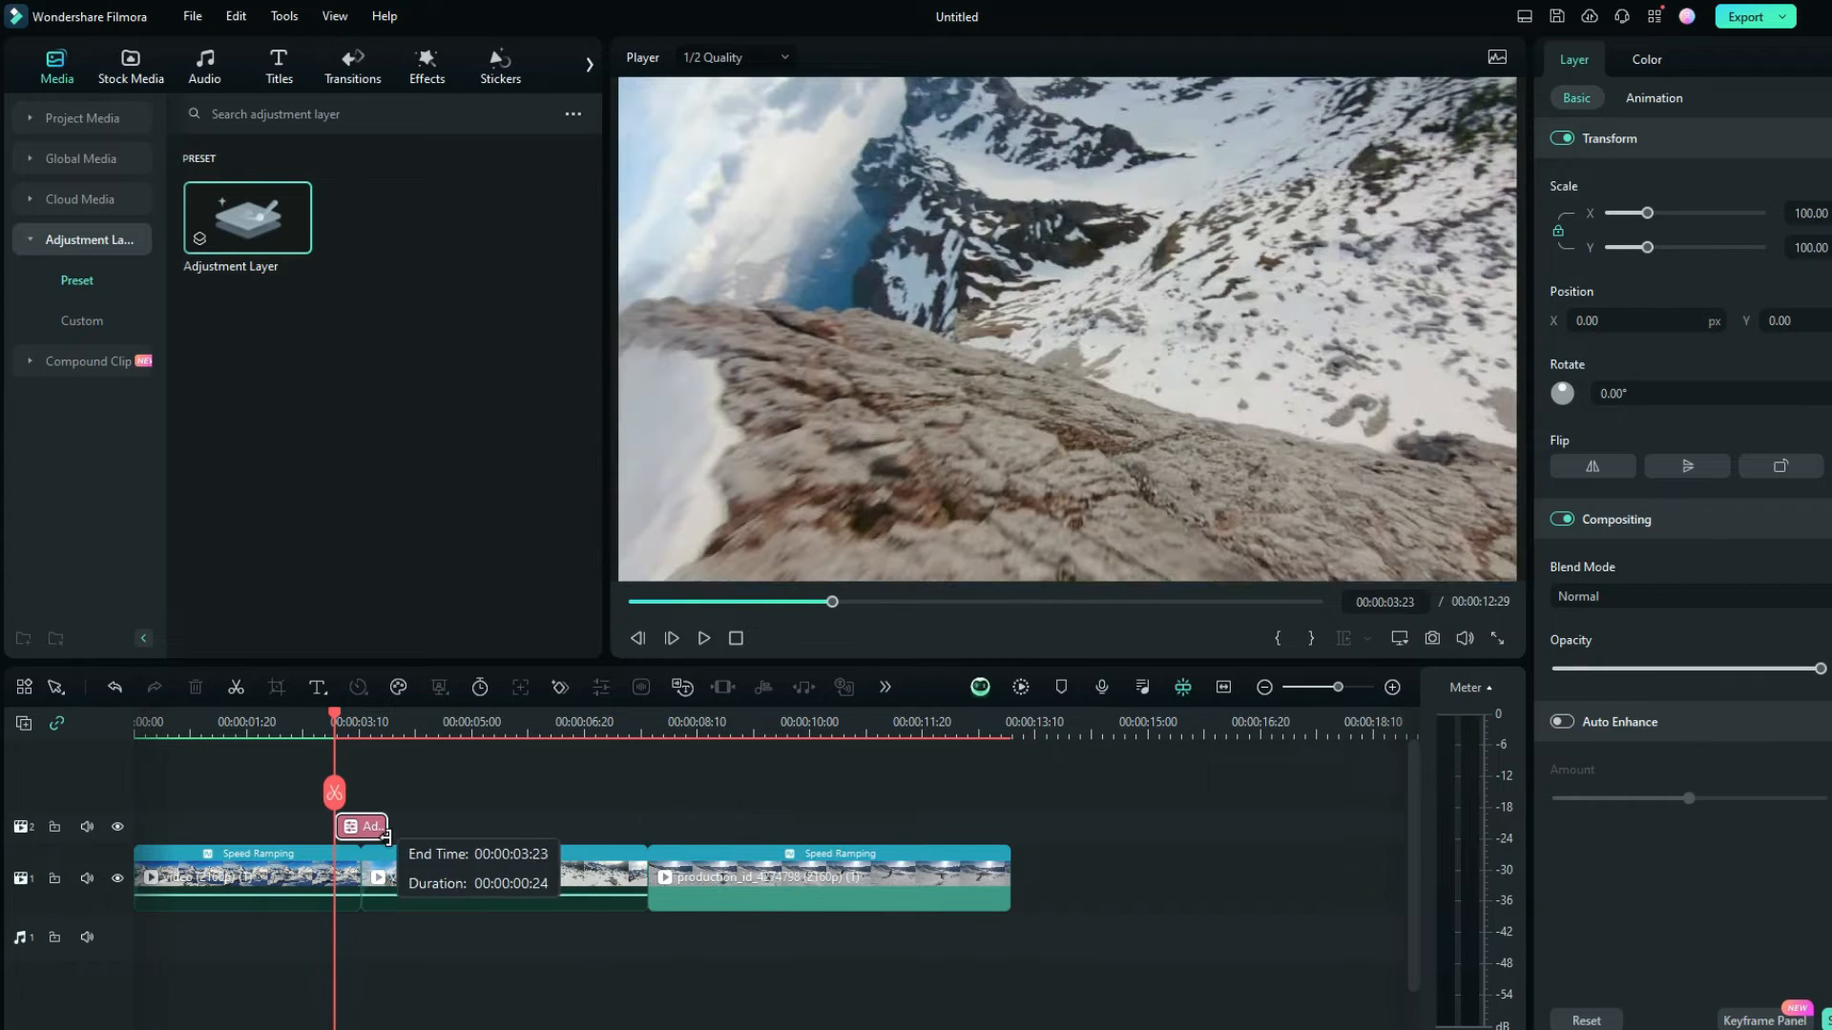
left_click(426, 65)
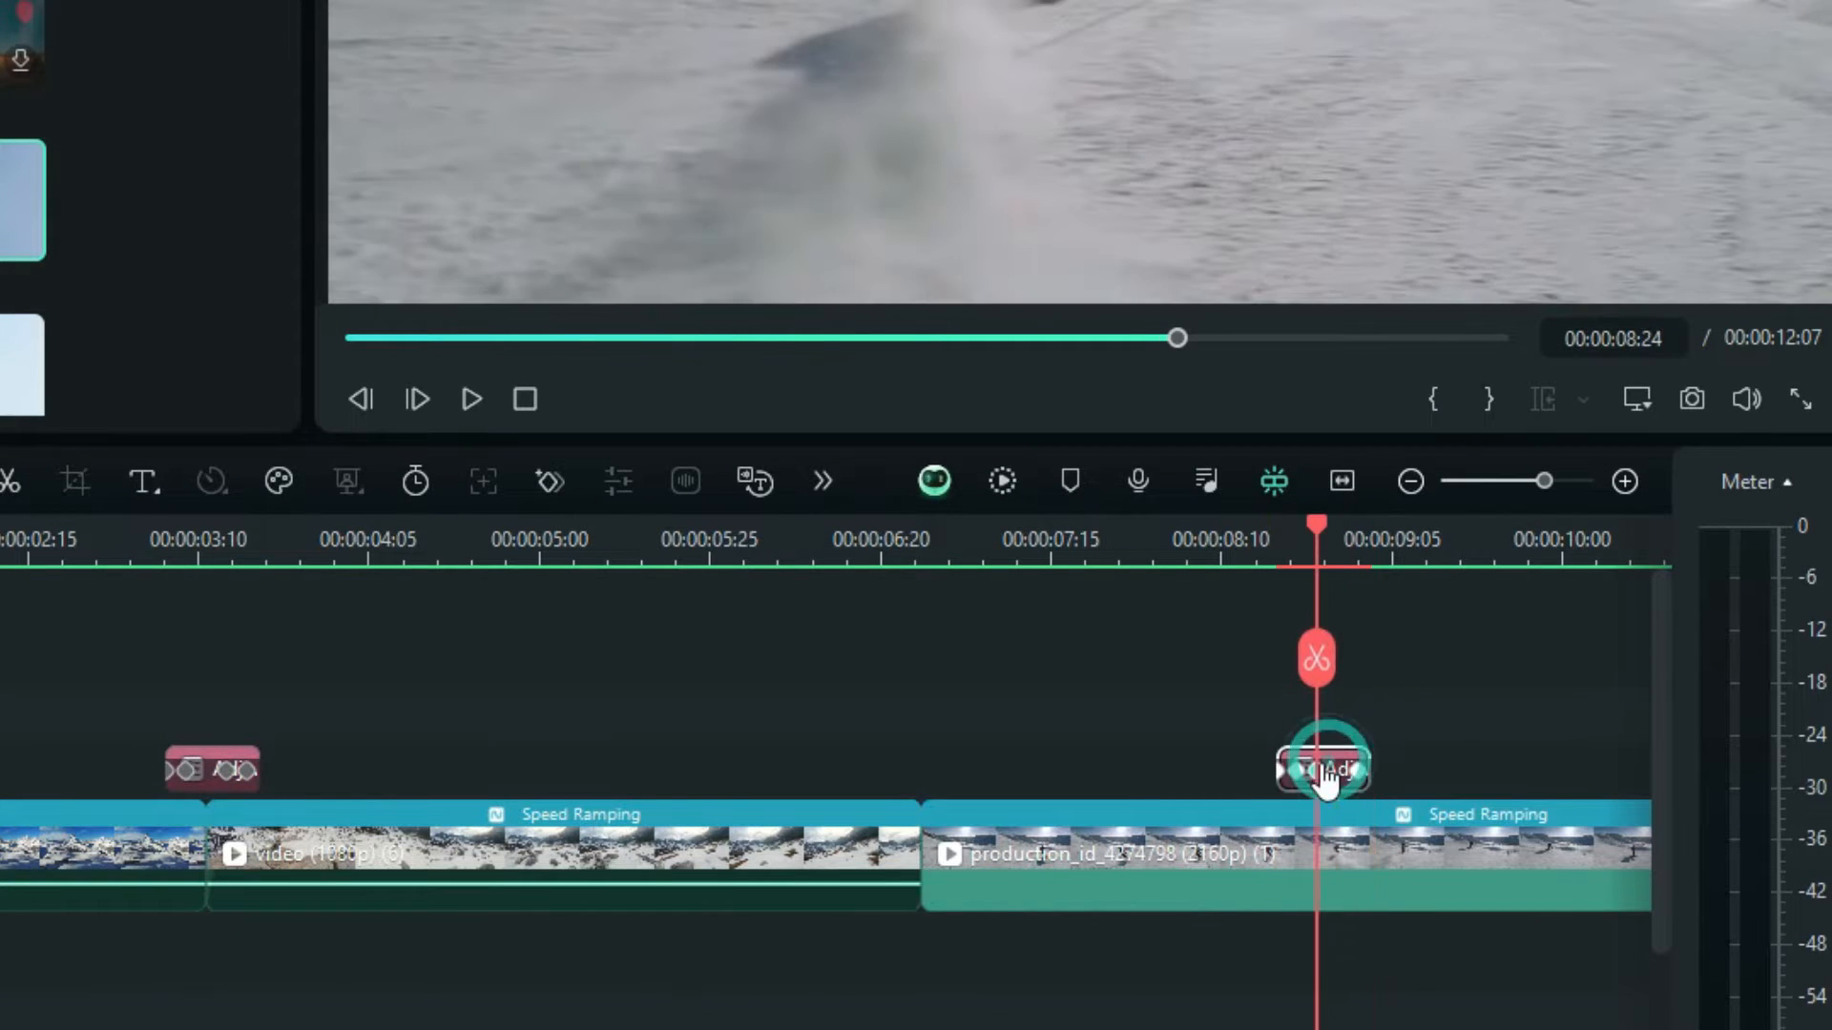
left_click_drag(1323, 768, 963, 767)
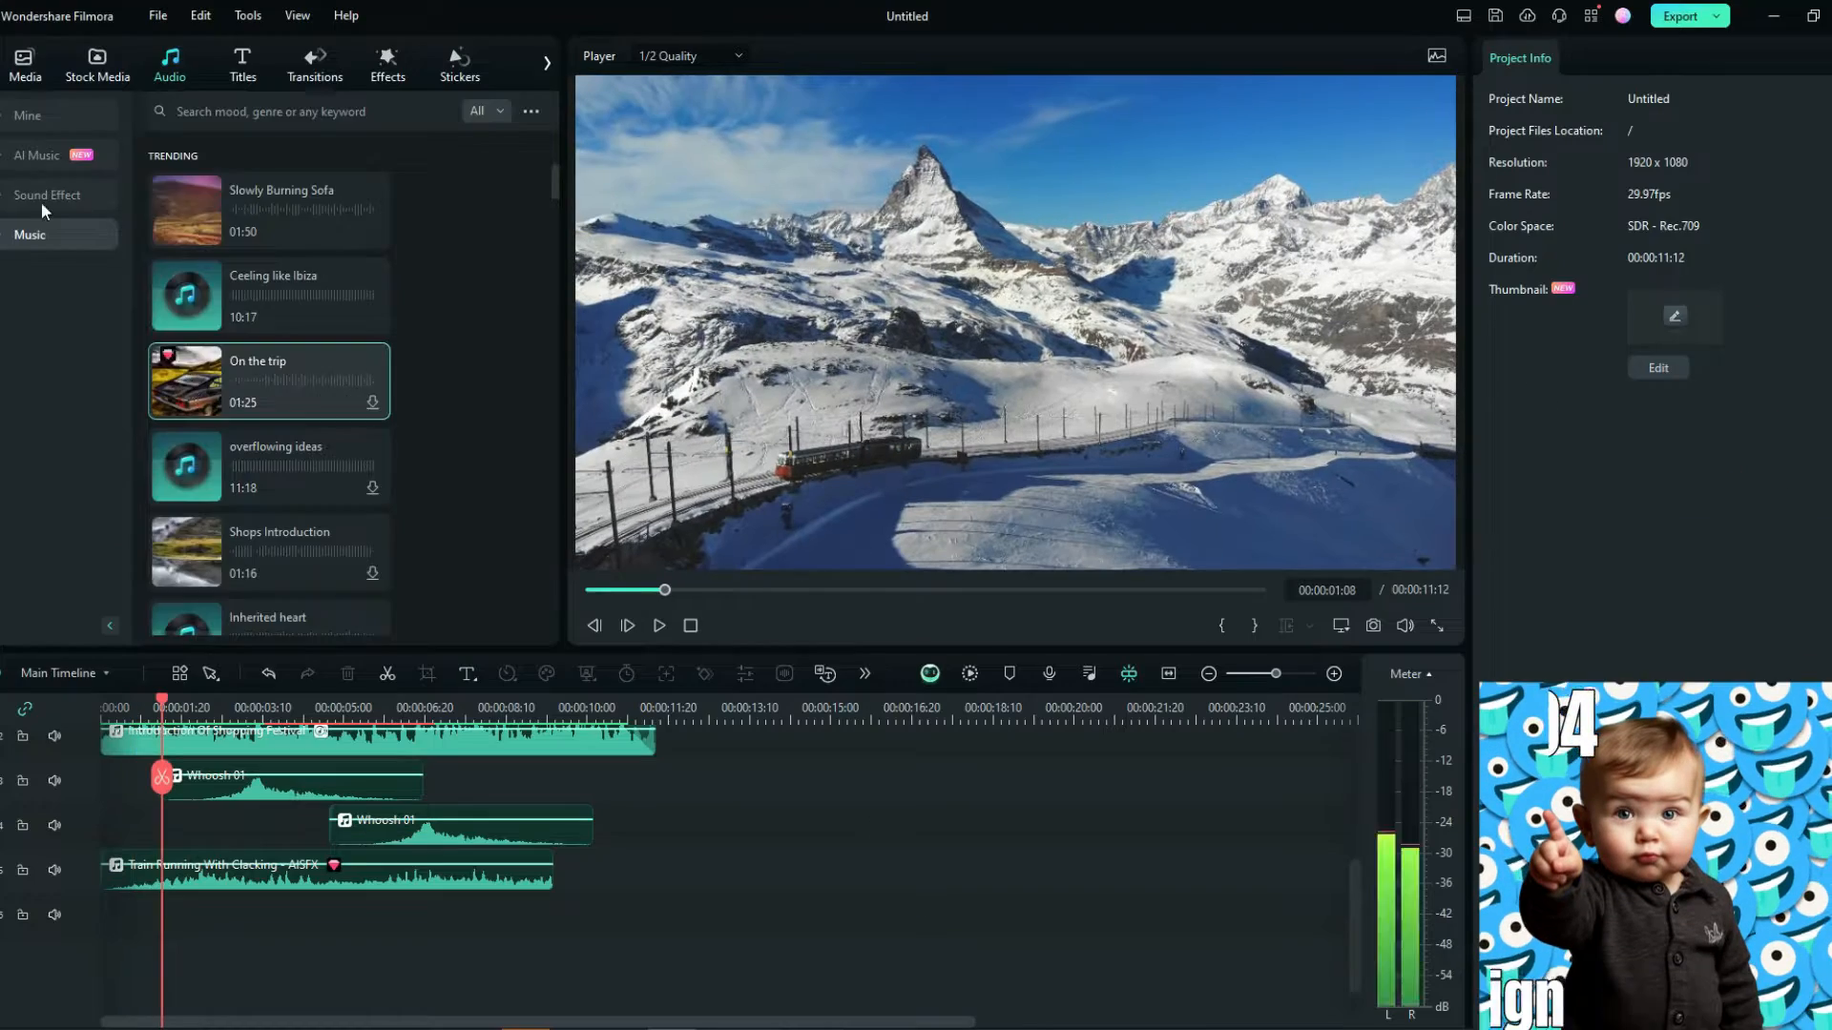
Step: Search sound effects for 'train' and 'ski', place them under the cuts, and browse Vlog music
type("train")
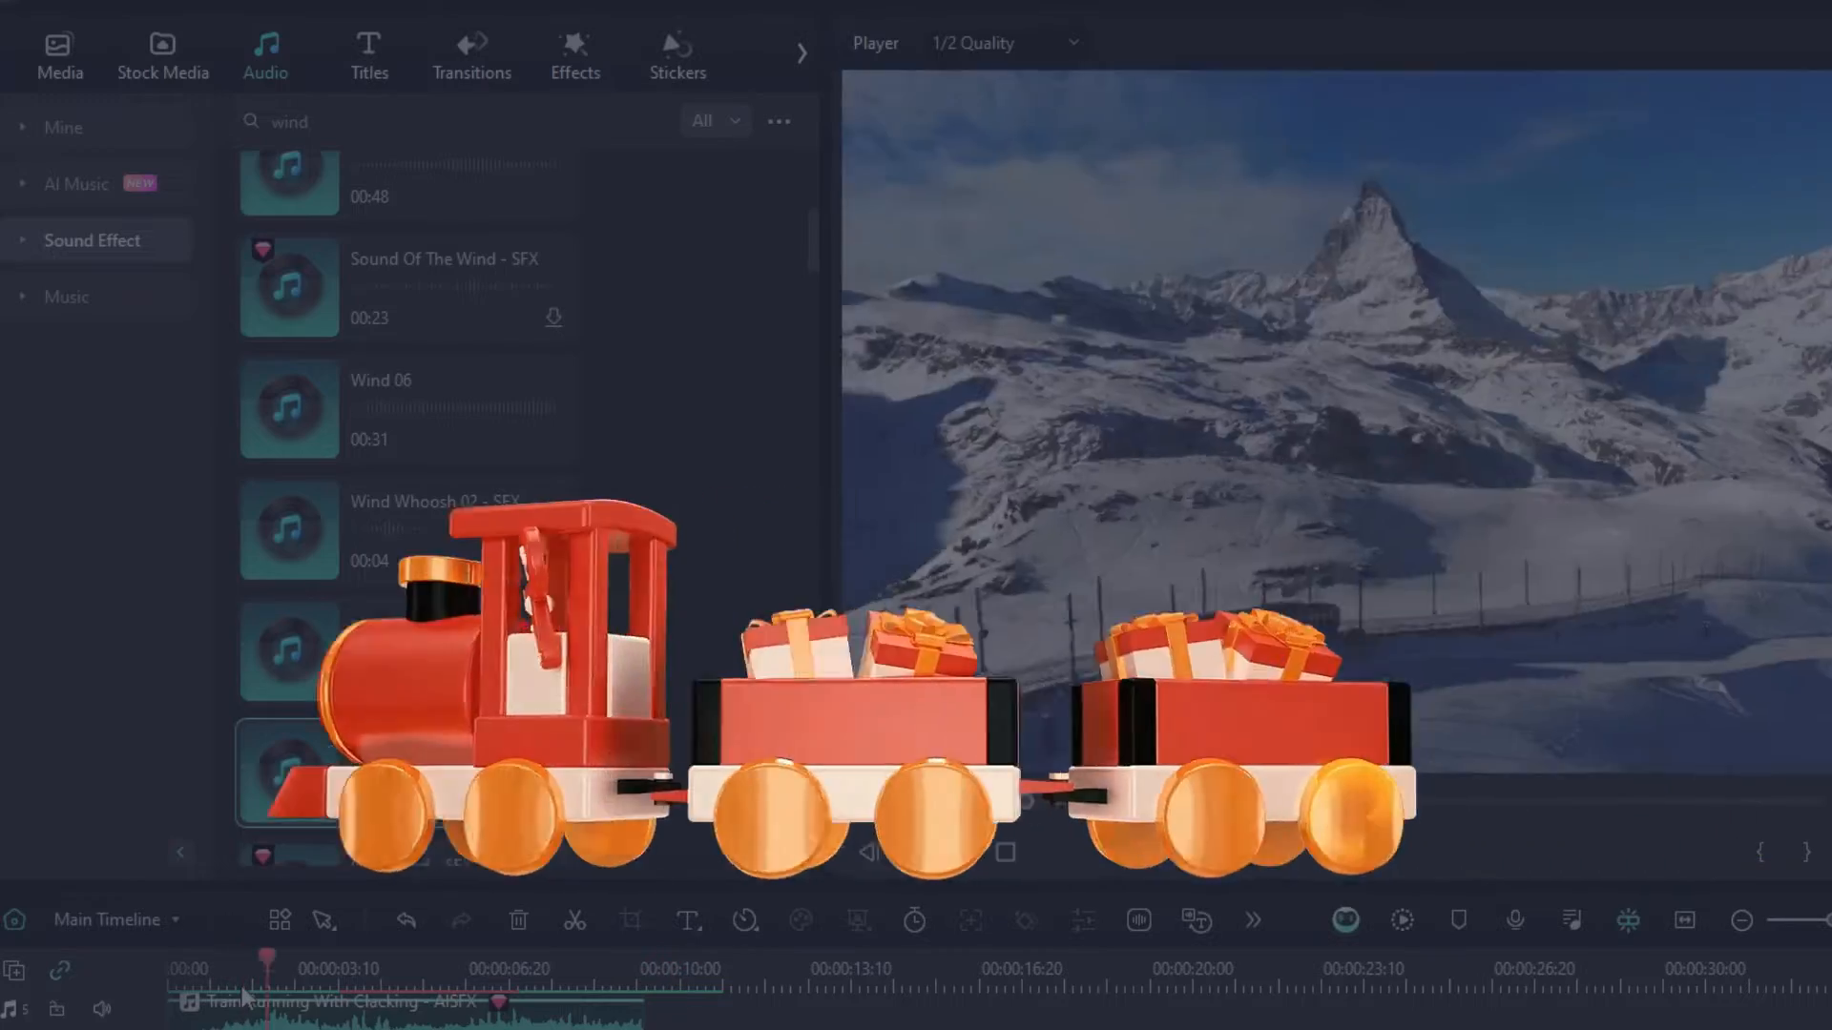
type("ski")
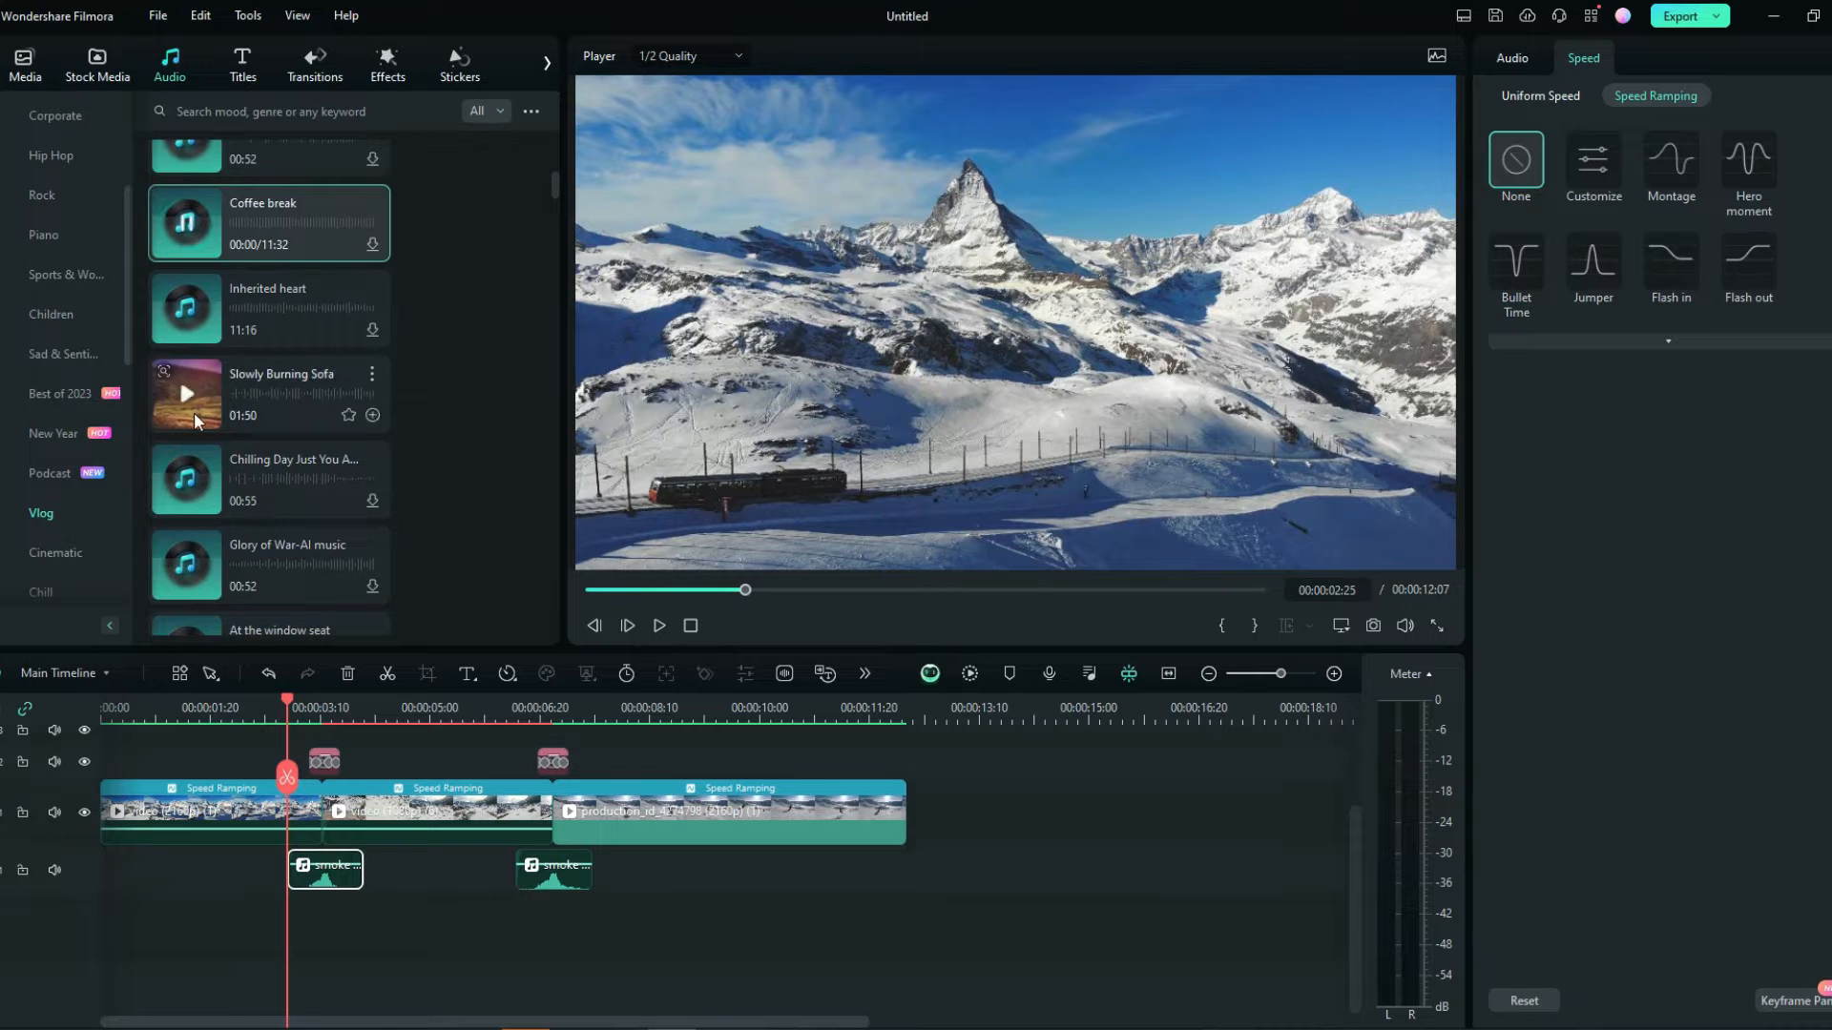
scroll("down", 3)
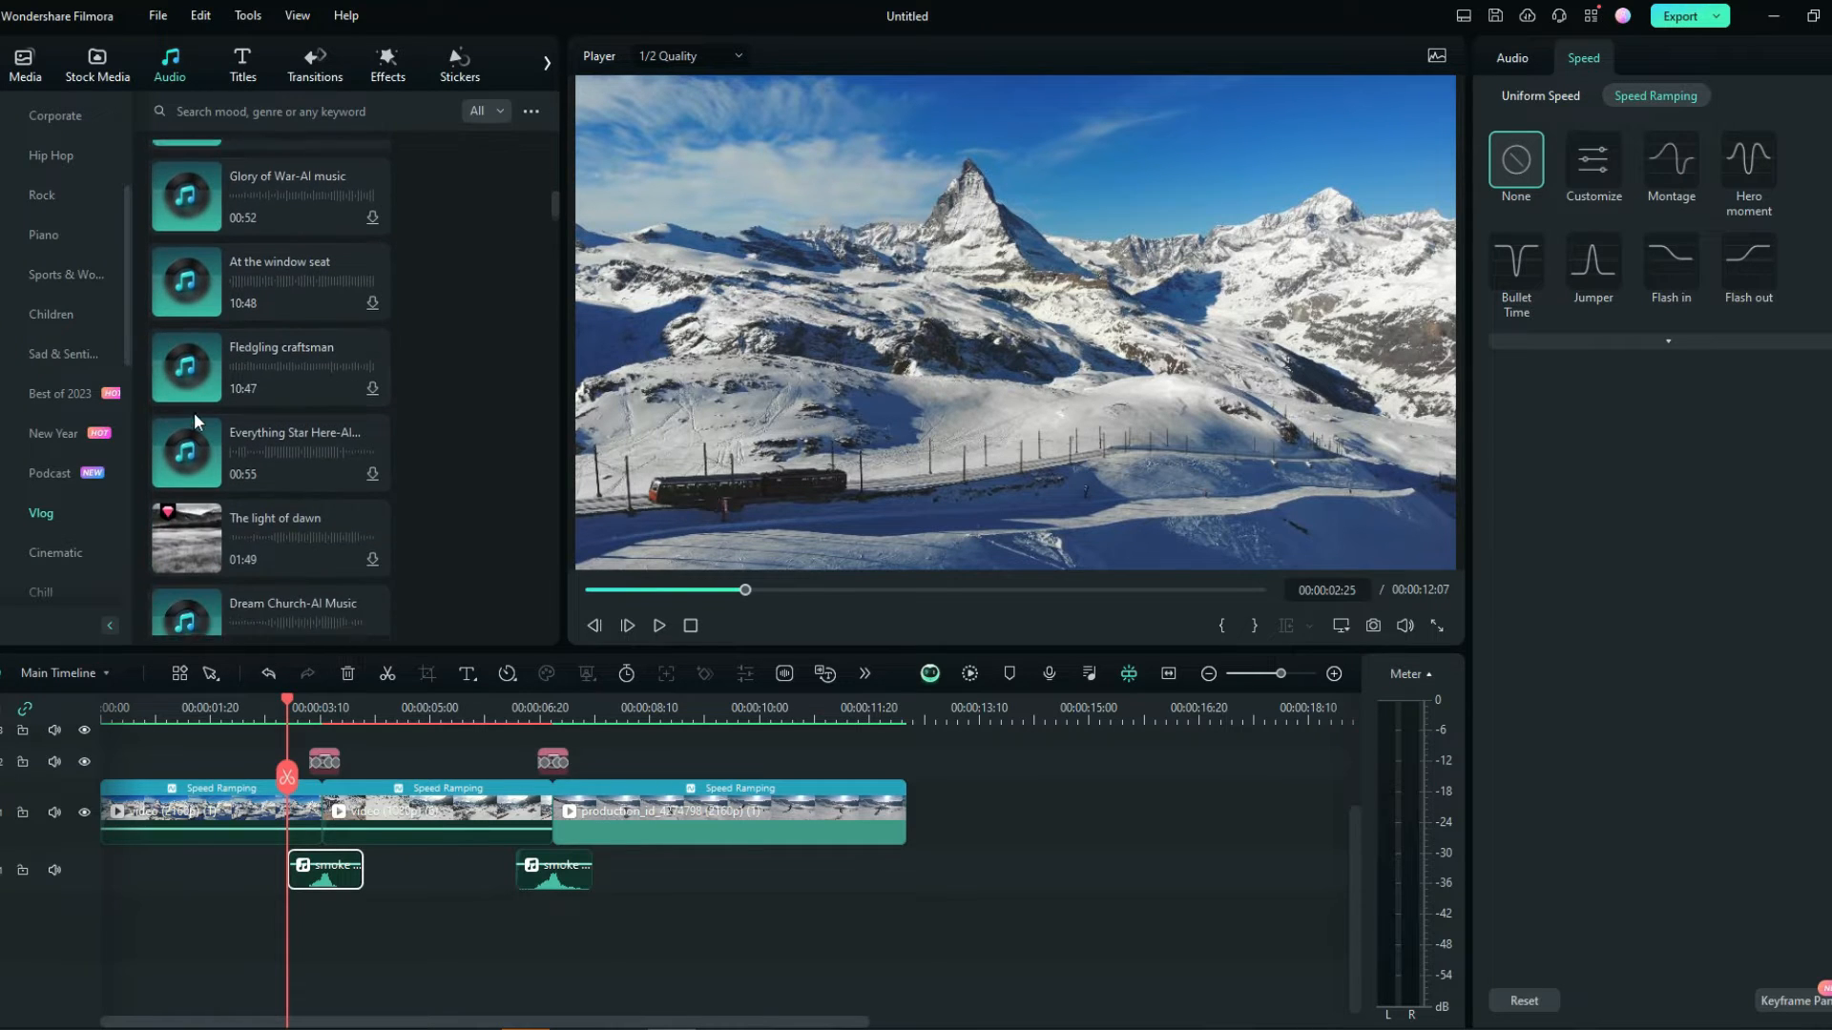